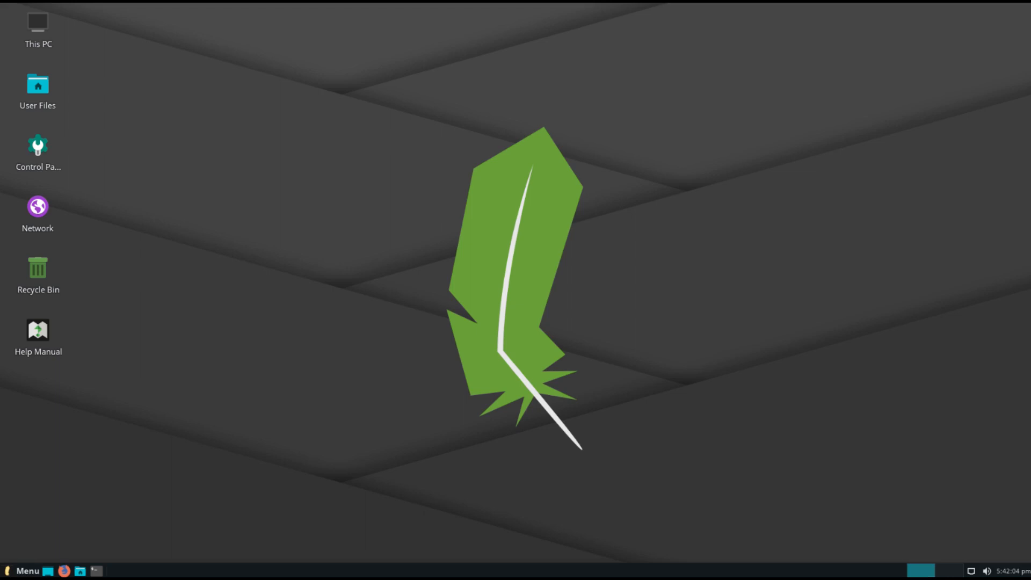
{"action": "left_click", "coordinate": [21, 571]}
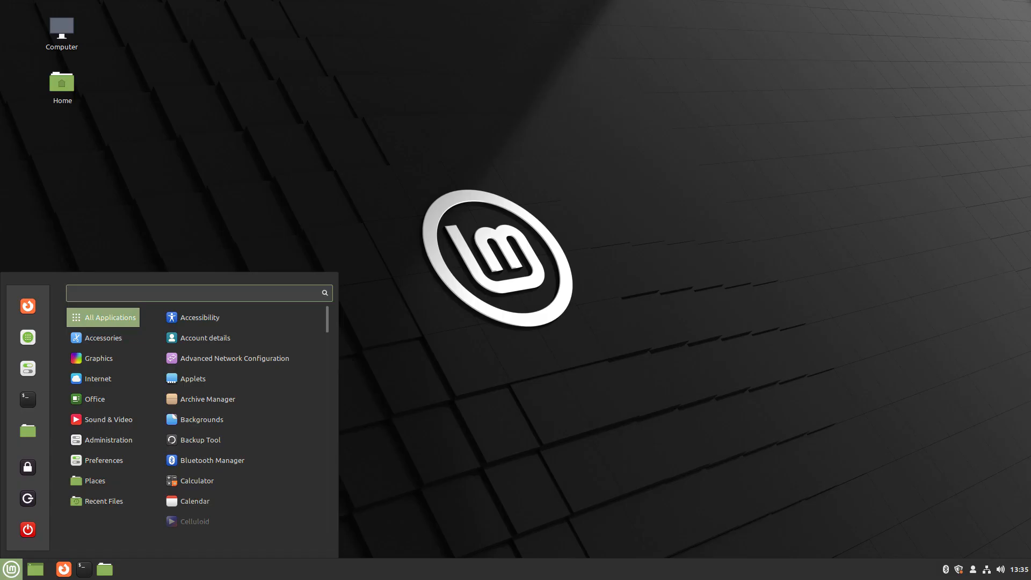